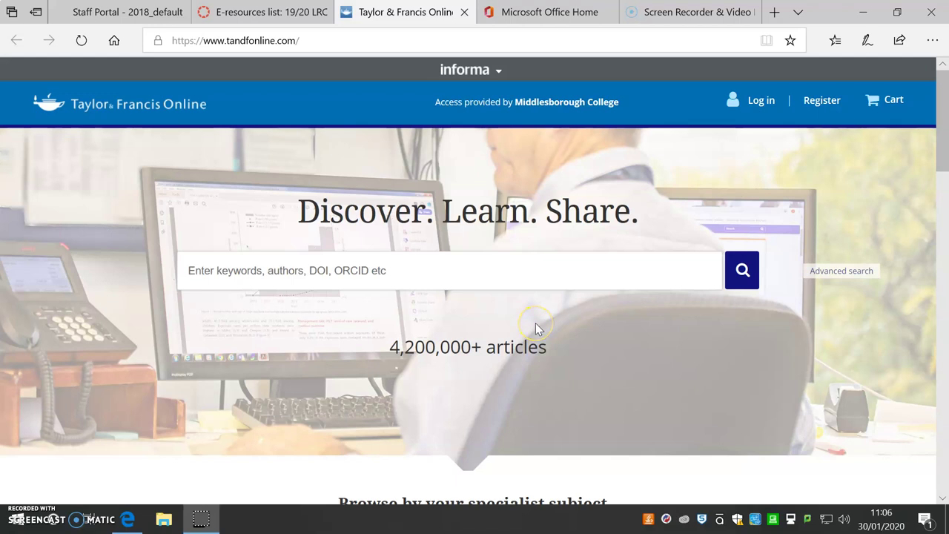
{"action": "mouse_move", "coordinate": [541, 325]}
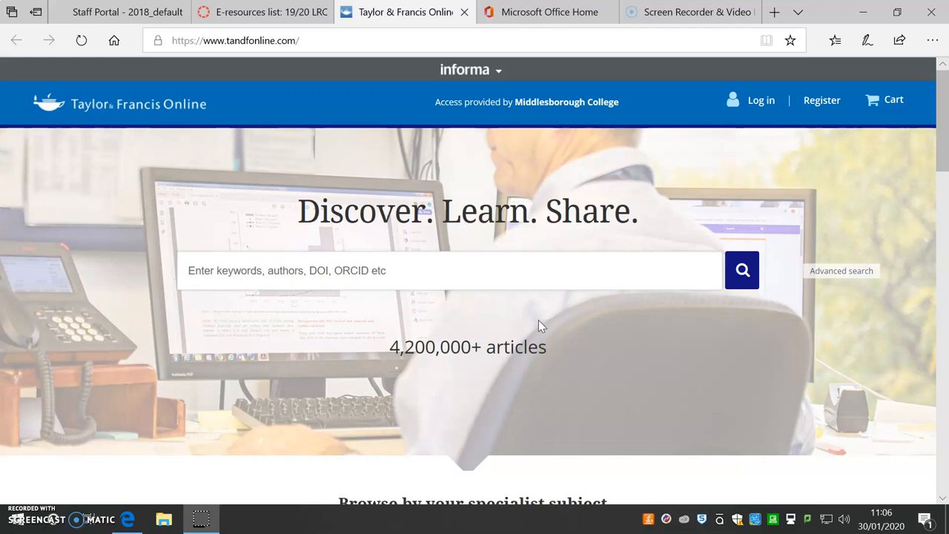
Step: Search the site for 'formative assessment' via the autocomplete suggestion, returning 1,168,542 results
{"action": "scroll", "scroll_direction": "down", "scroll_amount": 3}
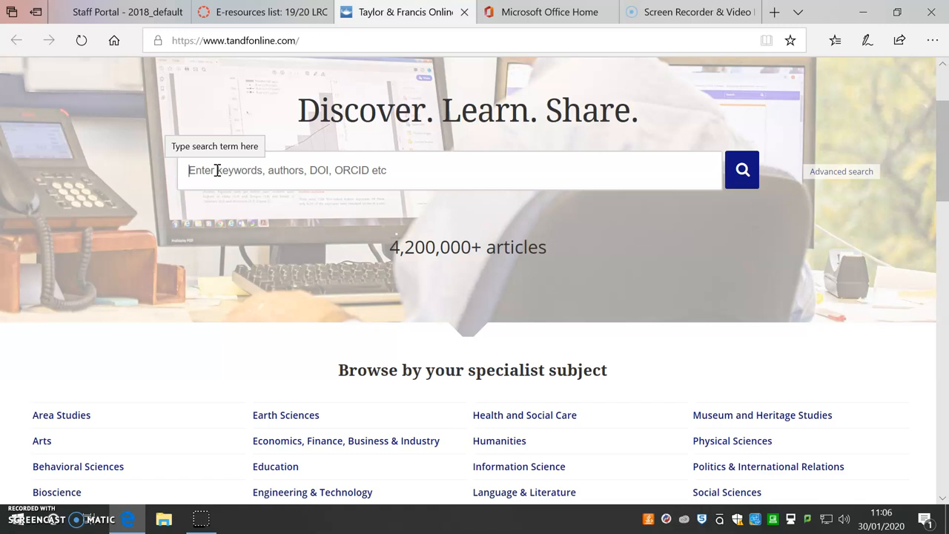
{"action": "type", "text": "formative ass"}
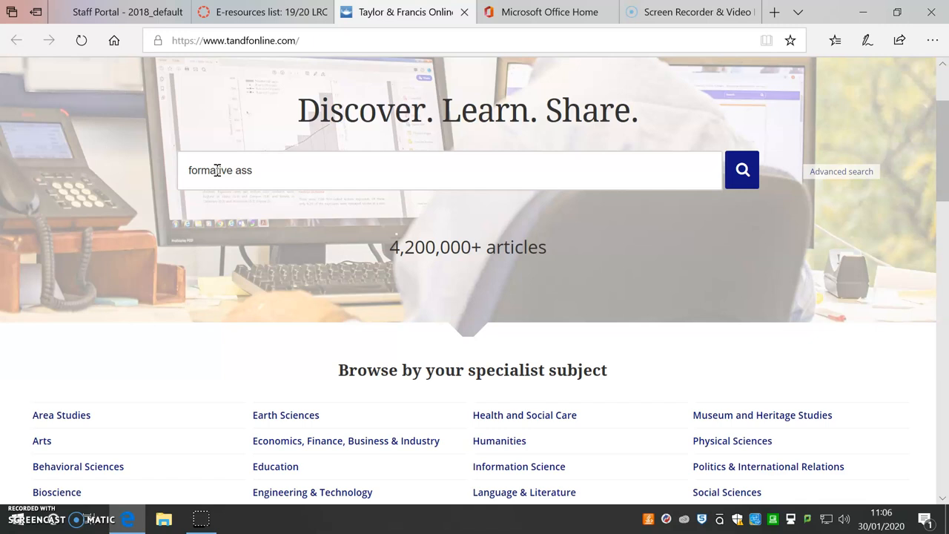
{"action": "left_click", "coordinate": [741, 171]}
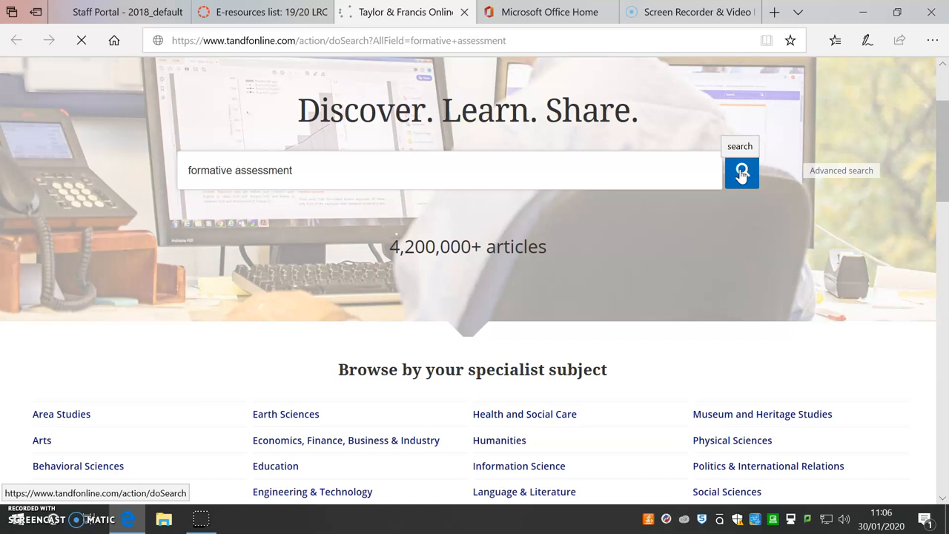
{"action": "left_click", "coordinate": [741, 172]}
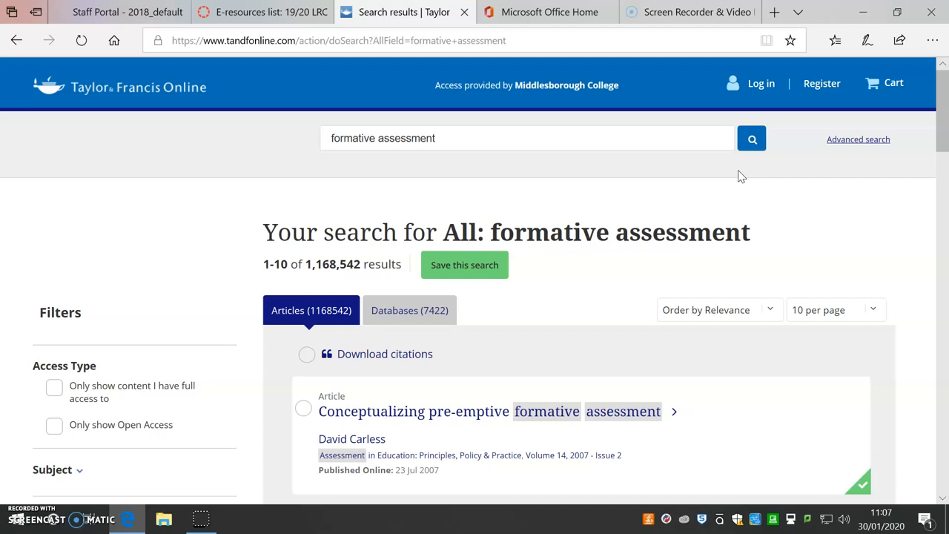
{"action": "left_click", "coordinate": [53, 387]}
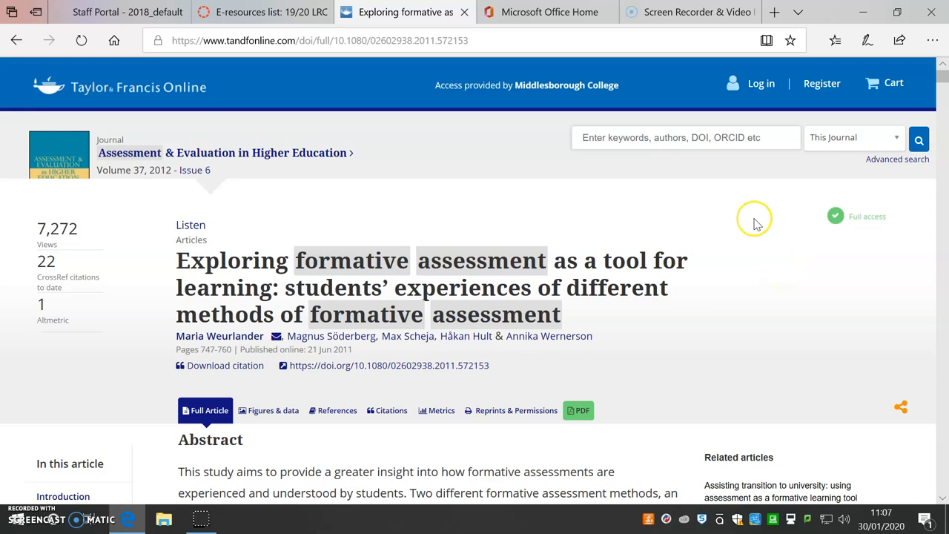
{"action": "mouse_move", "coordinate": [107, 408]}
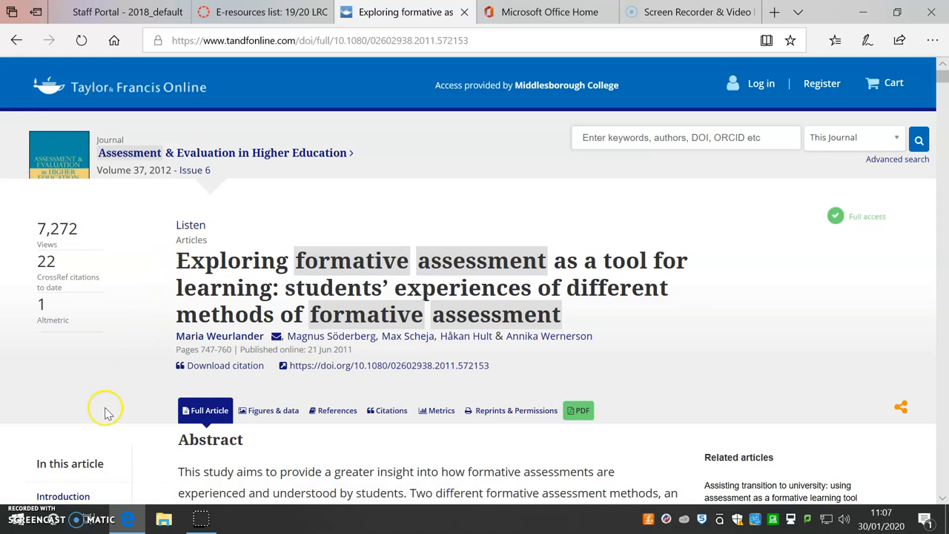
Step: Scroll the article page and view the article as a PDF
{"action": "scroll", "scroll_direction": "down", "scroll_amount": 3}
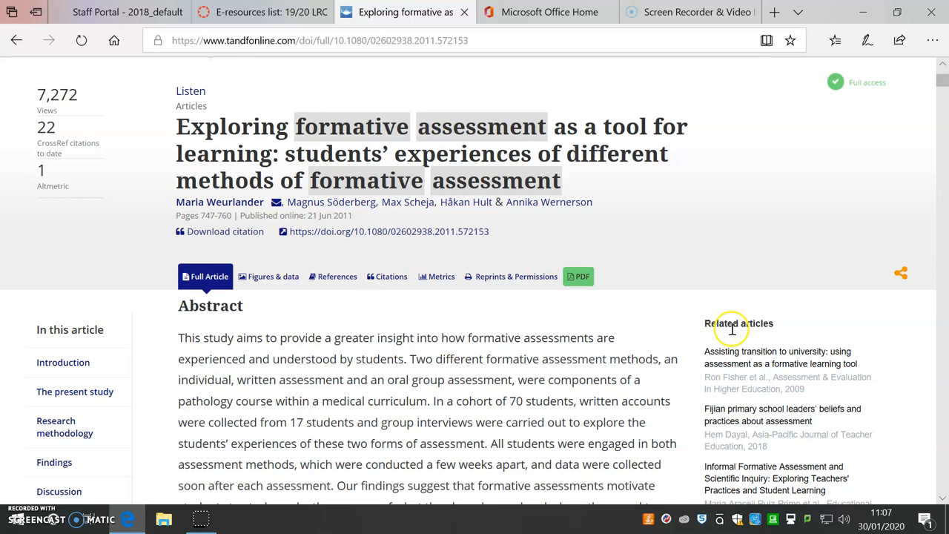
{"action": "mouse_move", "coordinate": [578, 277]}
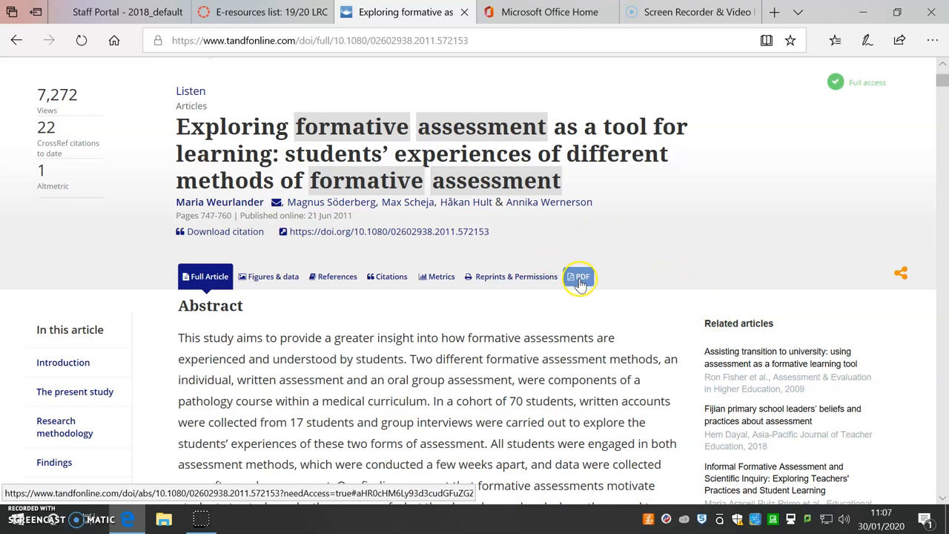
{"action": "left_click", "coordinate": [578, 277]}
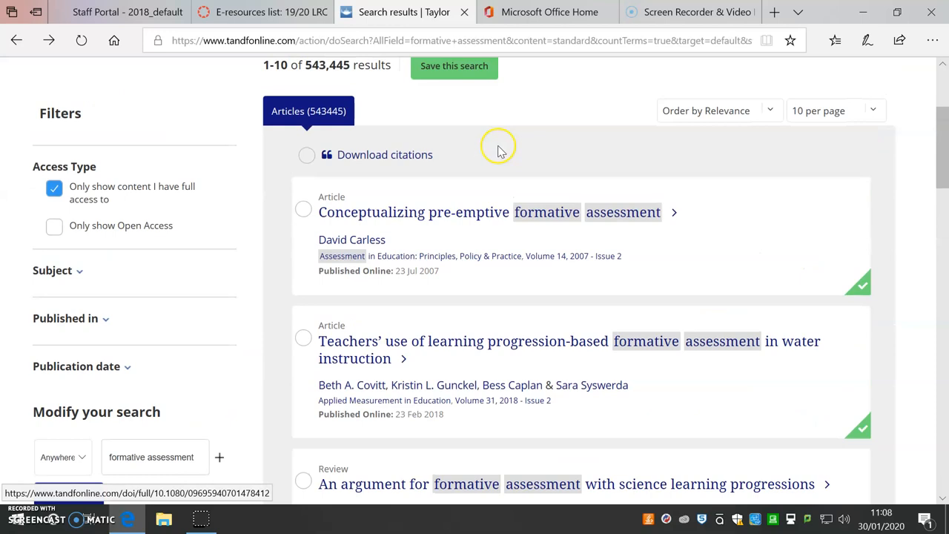
Step: Save the 'formative assessment' search with 'Never' alert frequency, landing on the log-in page
{"action": "left_click", "coordinate": [454, 67]}
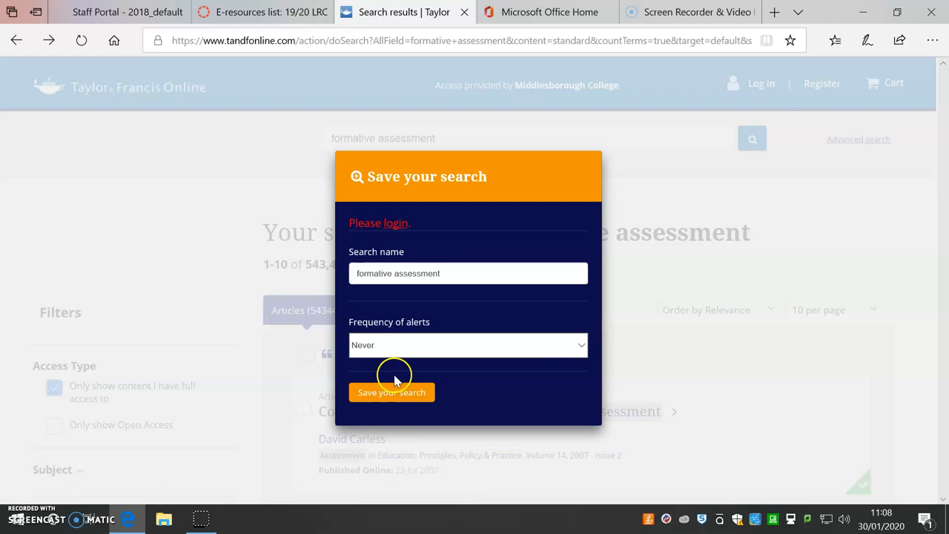
{"action": "left_click", "coordinate": [392, 223]}
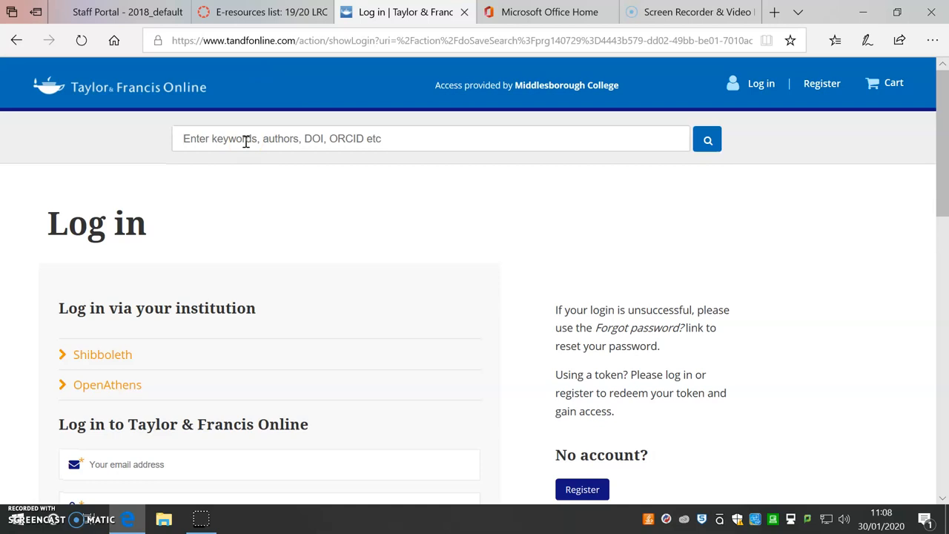
Step: Search for 'journal of further and higher' and reach the Journal of Further and Higher Education homepage
{"action": "type", "text": "journal of further"}
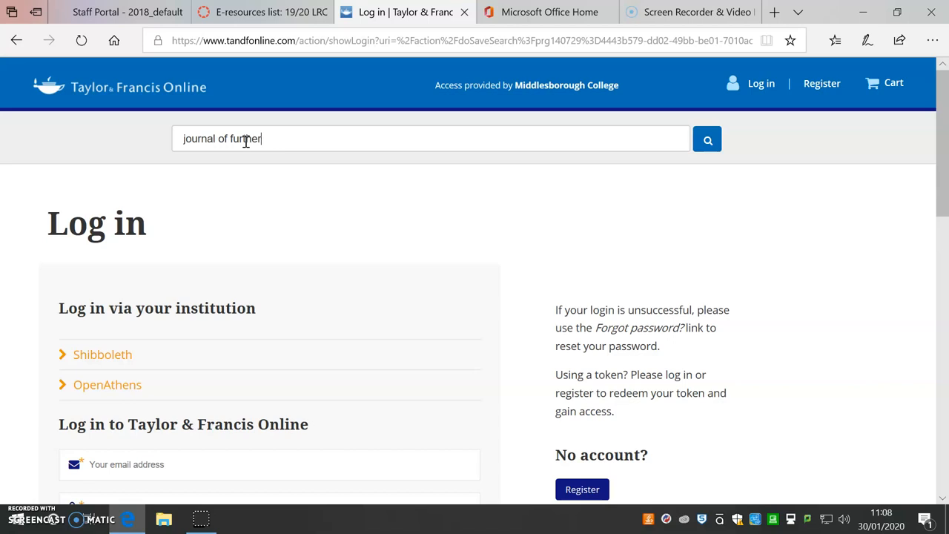
{"action": "type", "text": "and higher"}
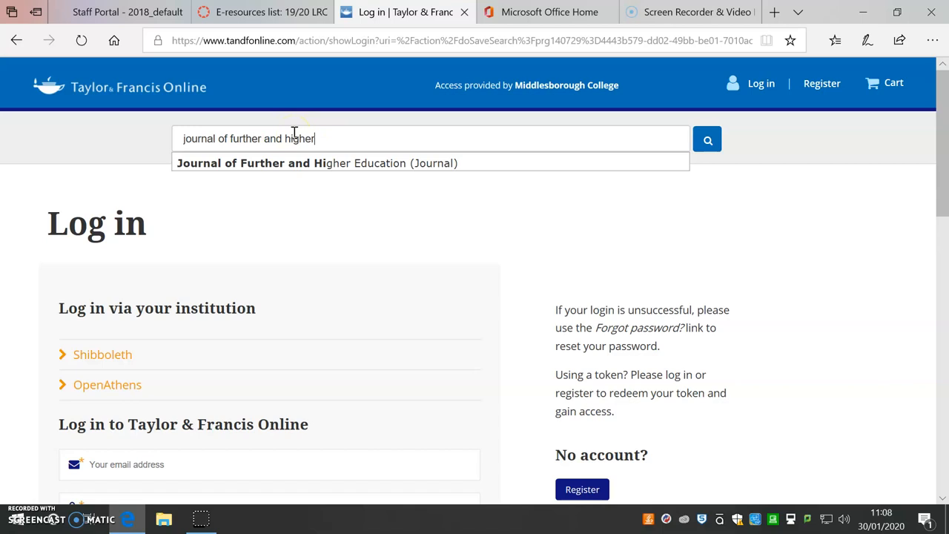
{"action": "left_click", "coordinate": [317, 161]}
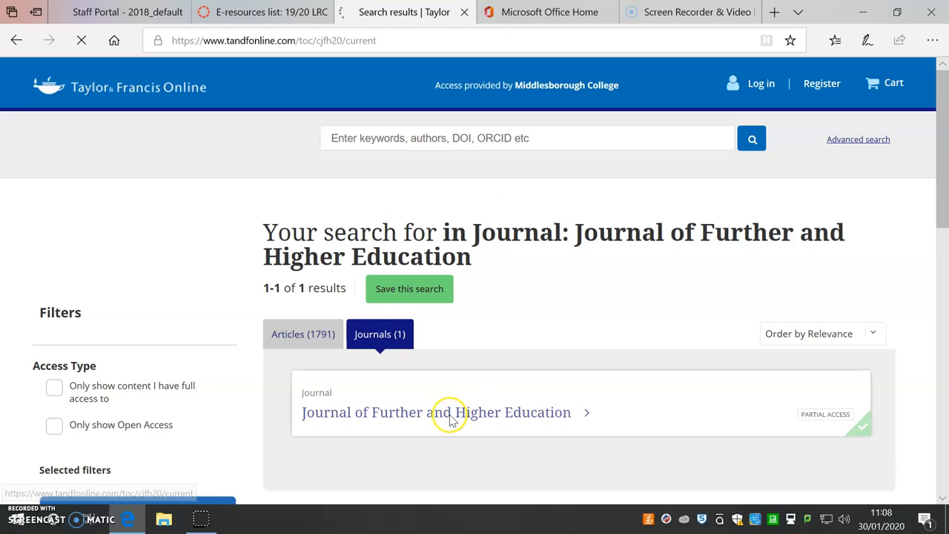
{"action": "left_click", "coordinate": [436, 412]}
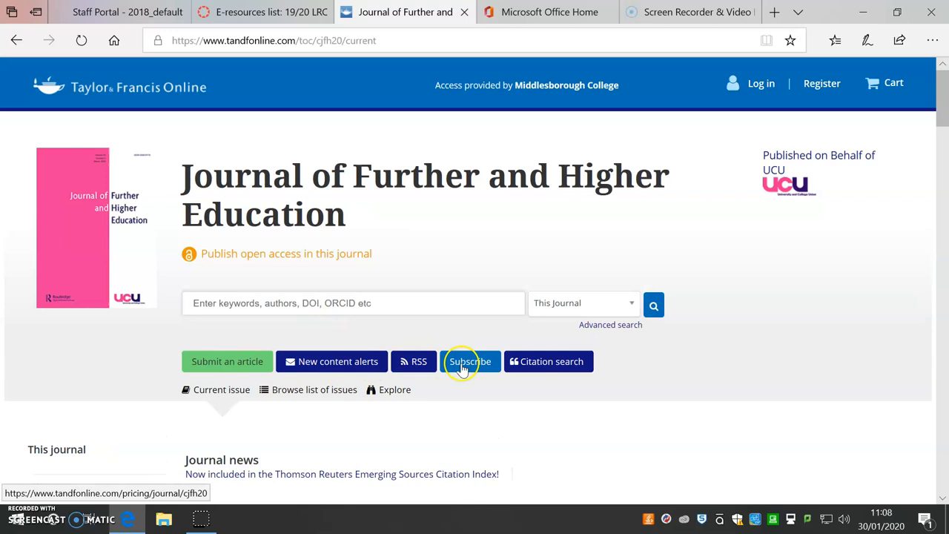
Step: Go to the Advanced Search page from the journal homepage
{"action": "left_click", "coordinate": [611, 325]}
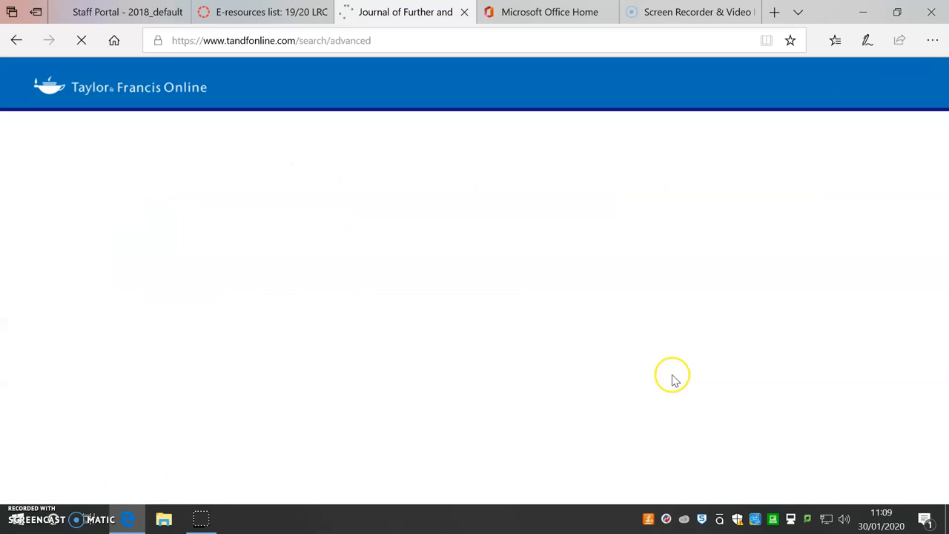